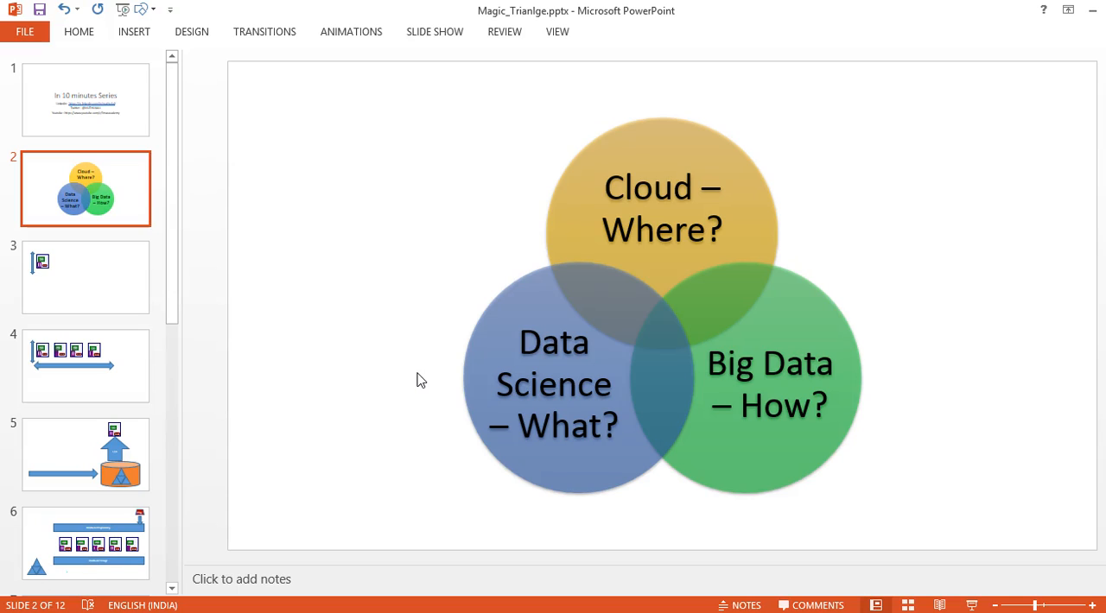
Show slide 4 with the row of storage nodes beside the vertical and horizontal arrows
{"action": "left_click", "coordinate": [87, 276]}
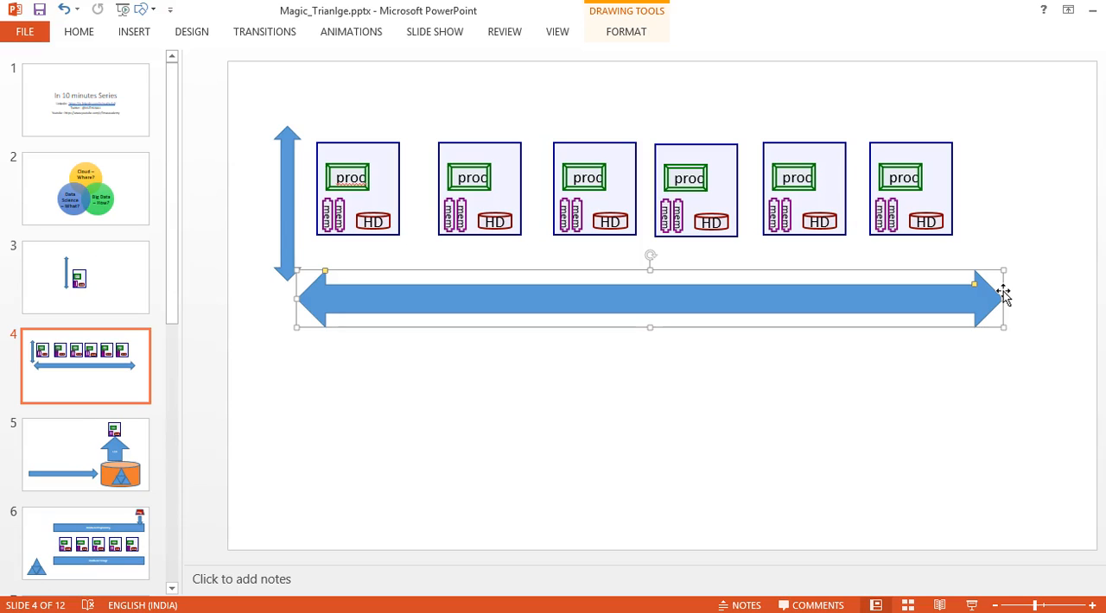
{"action": "left_click", "coordinate": [86, 543]}
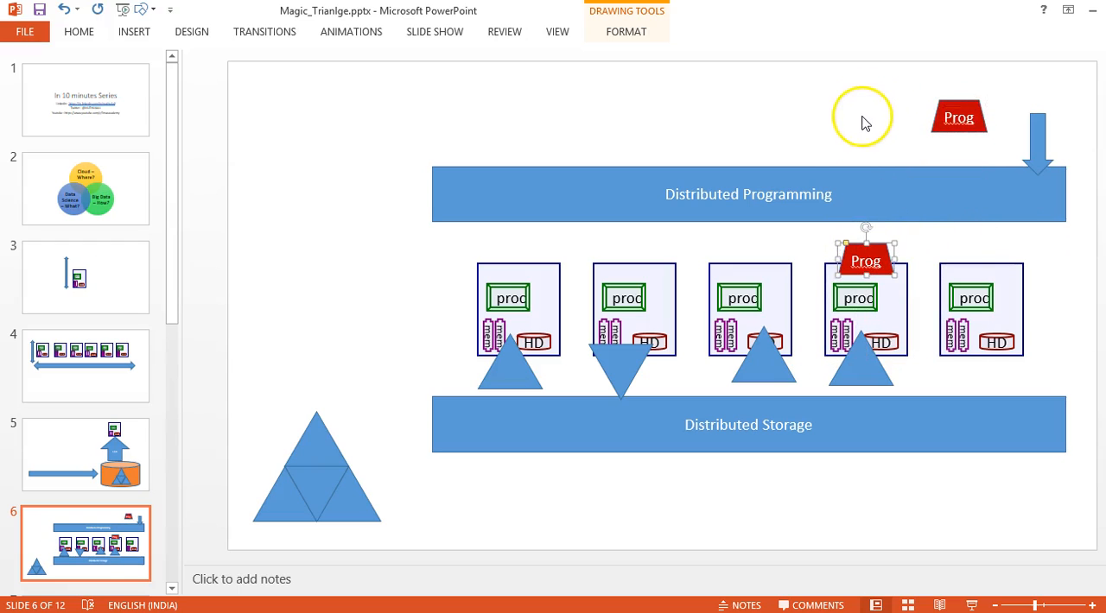
Show the Spectrum of Analytics slide, then move to the machine-learning diagram slide
{"action": "left_click", "coordinate": [86, 408]}
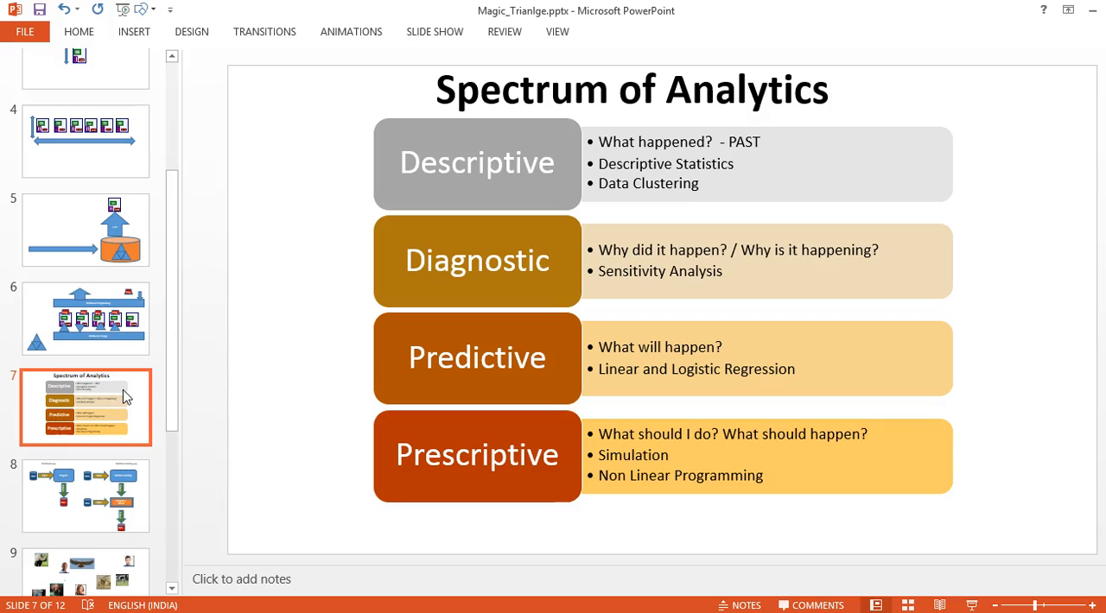
{"action": "left_click", "coordinate": [87, 401]}
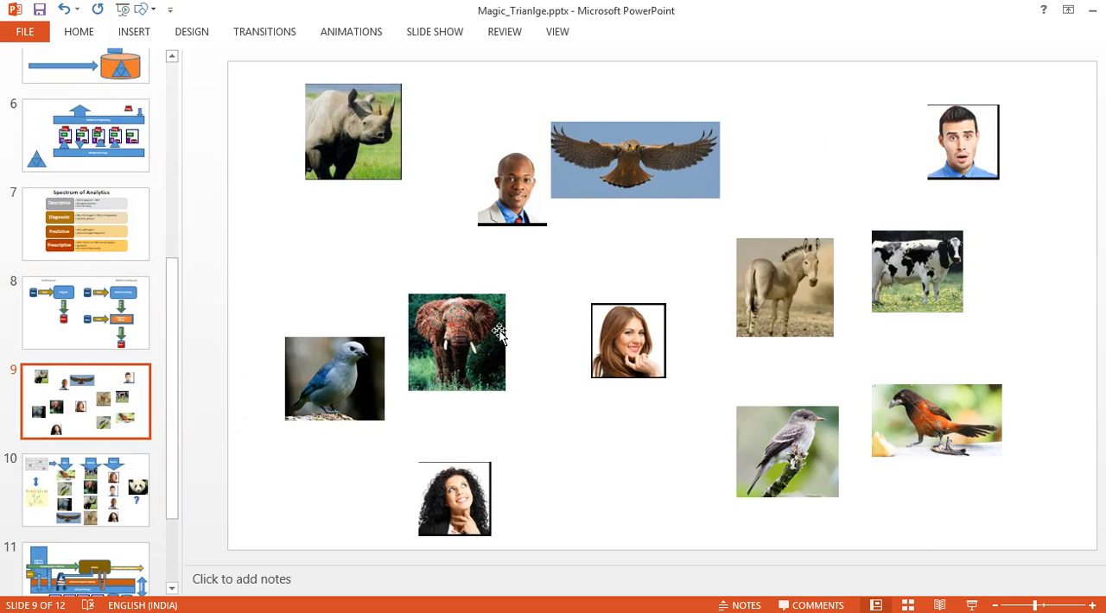
Show the slide with animal, bird and human photos grouped into categories
{"action": "left_click", "coordinate": [86, 491]}
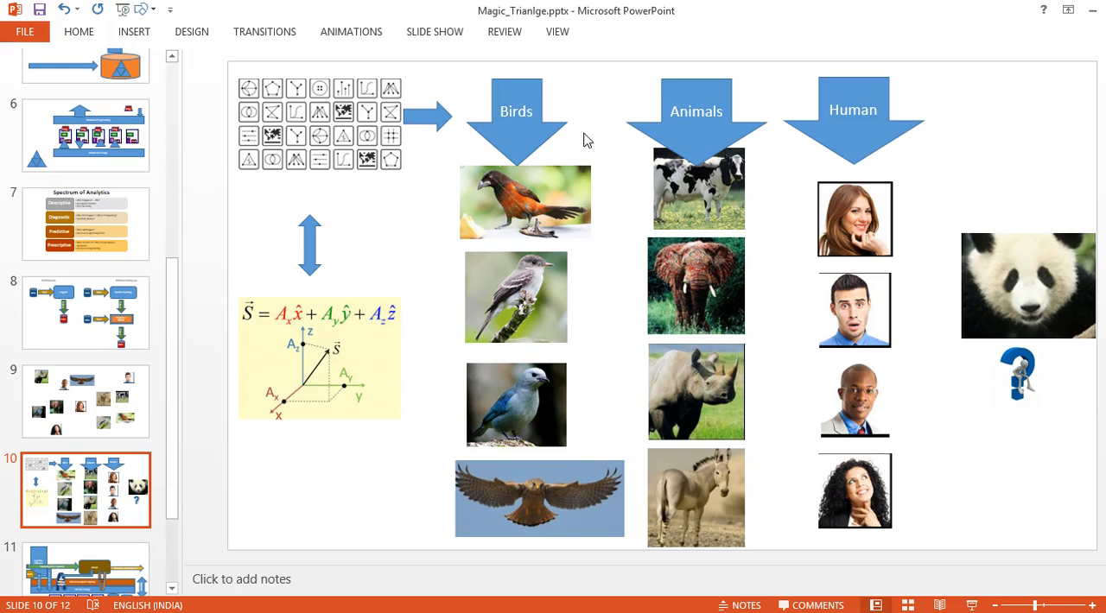